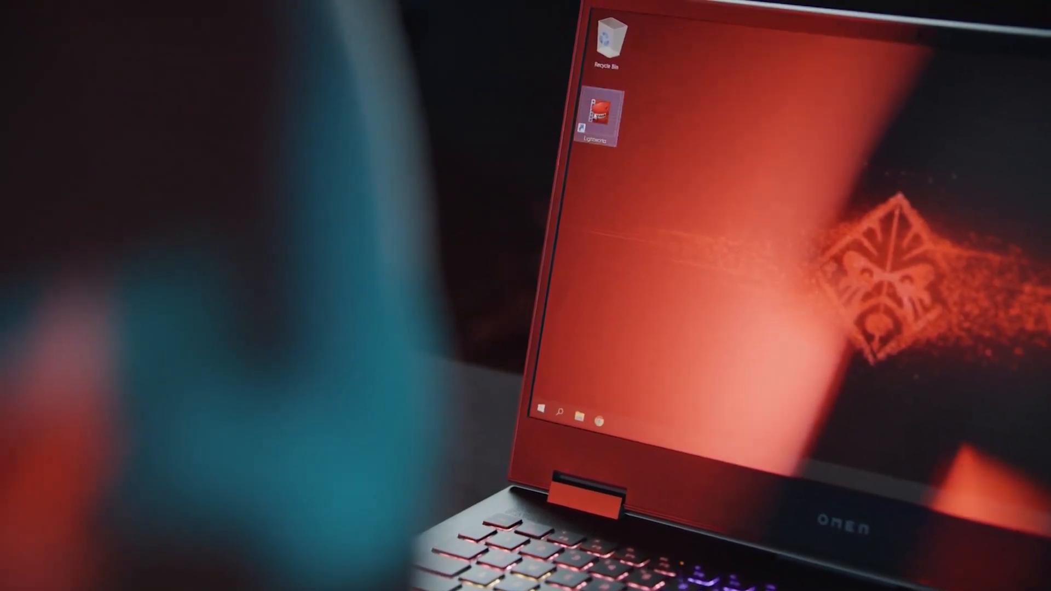
Launch Lightworks from its desktop shortcut, opening the painting project
double_click(594, 120)
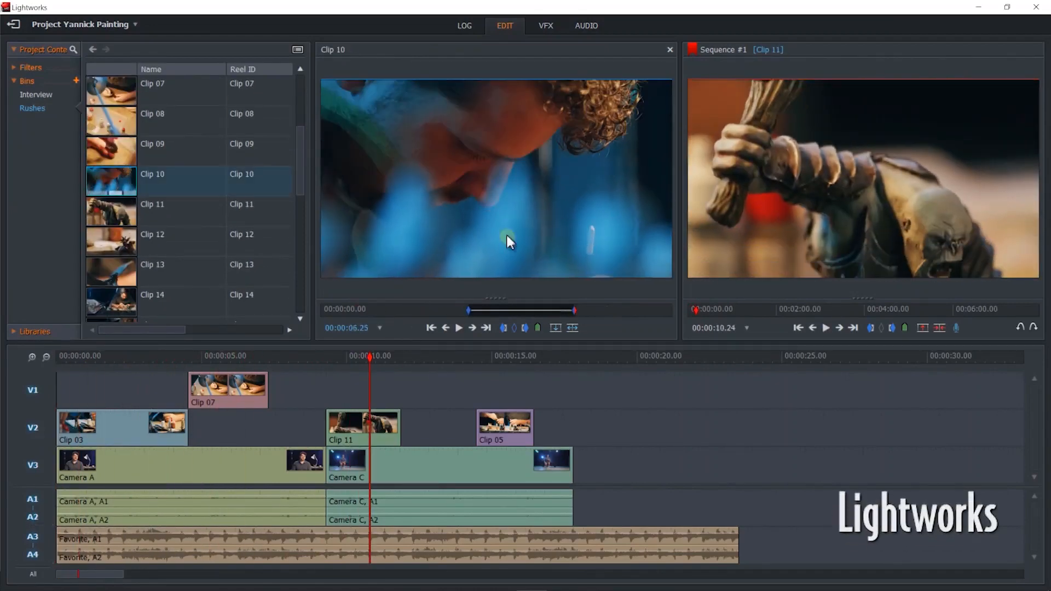
Insert Clip 10 and further rushes clips from the bins into the sequence tracks
left_click(36, 95)
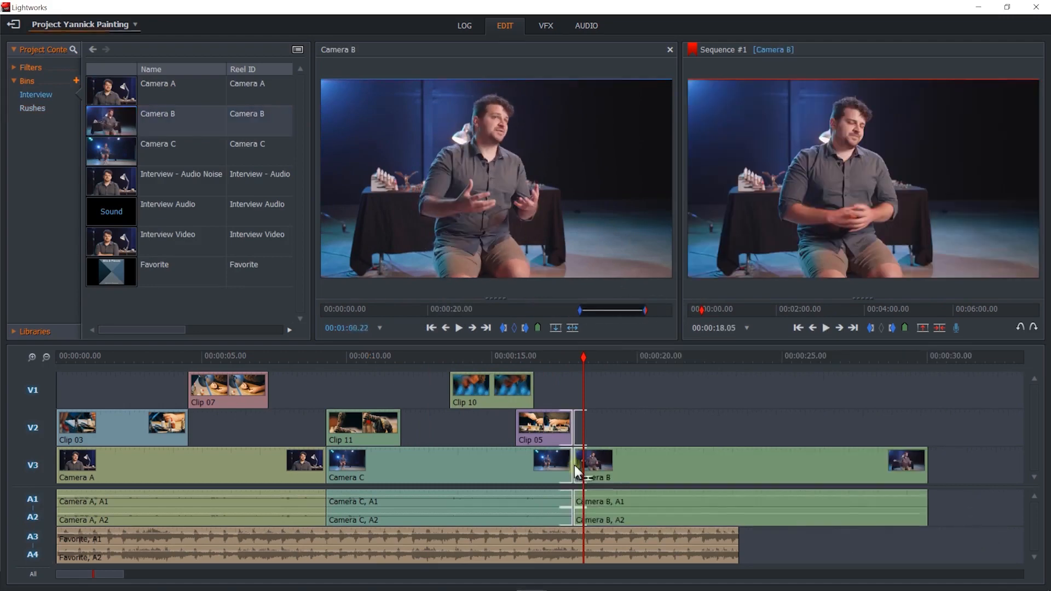
left_click(32, 107)
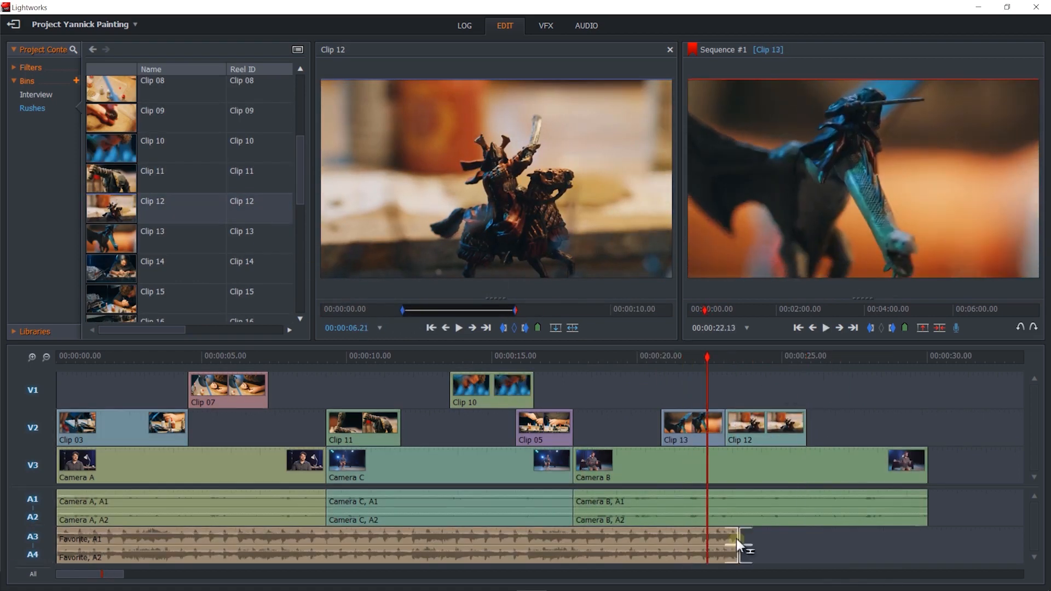
Add a blur to Clip 03 with a raised starting strength
left_click(545, 26)
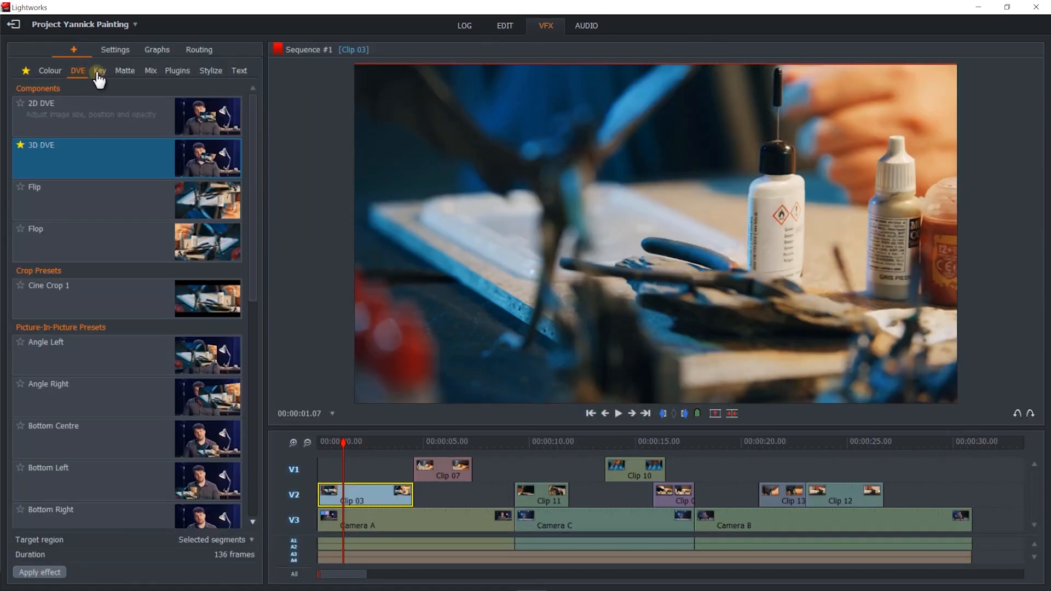
left_click(125, 70)
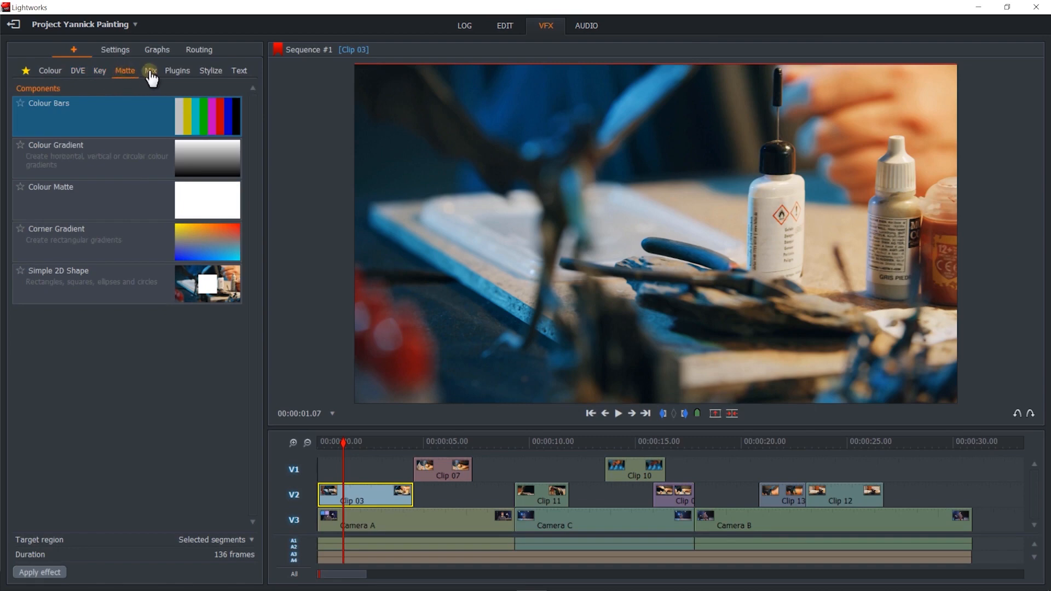
left_click(211, 70)
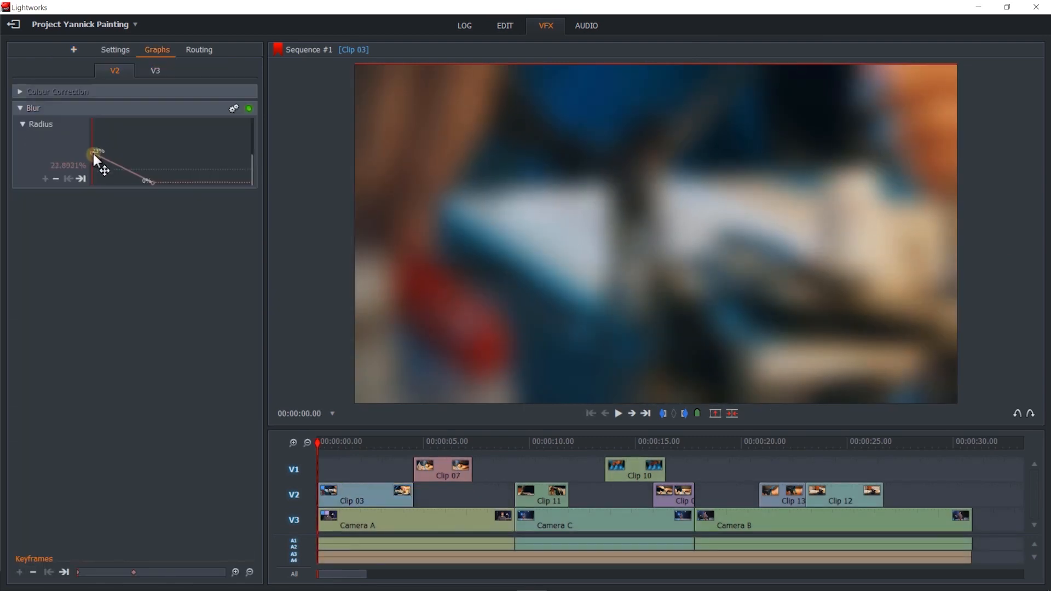
left_click_drag(98, 150, 98, 143)
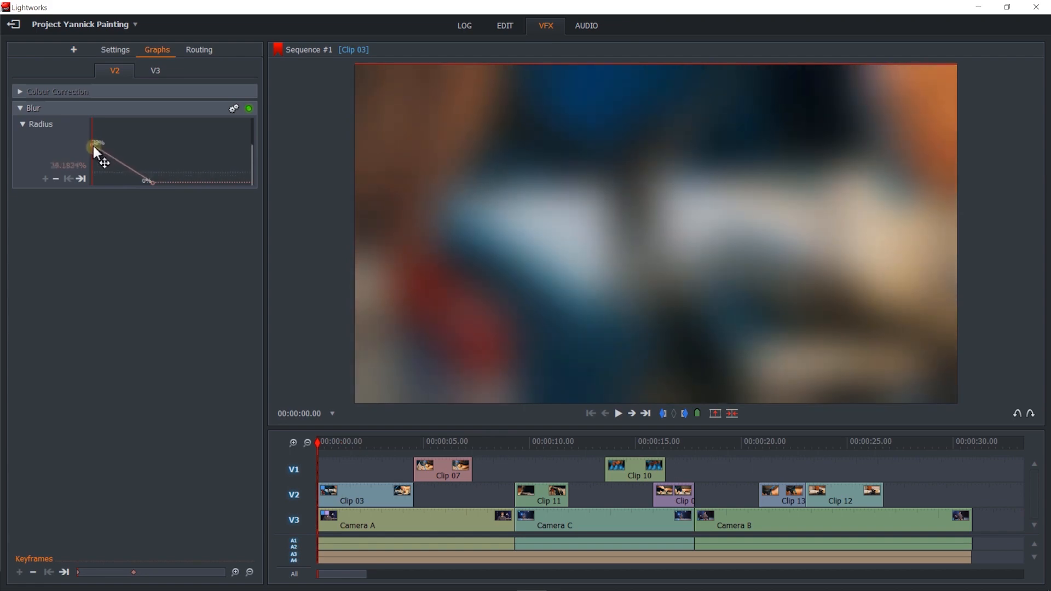
Balance the Camera A shadows with a slight blue tint
left_click(416, 520)
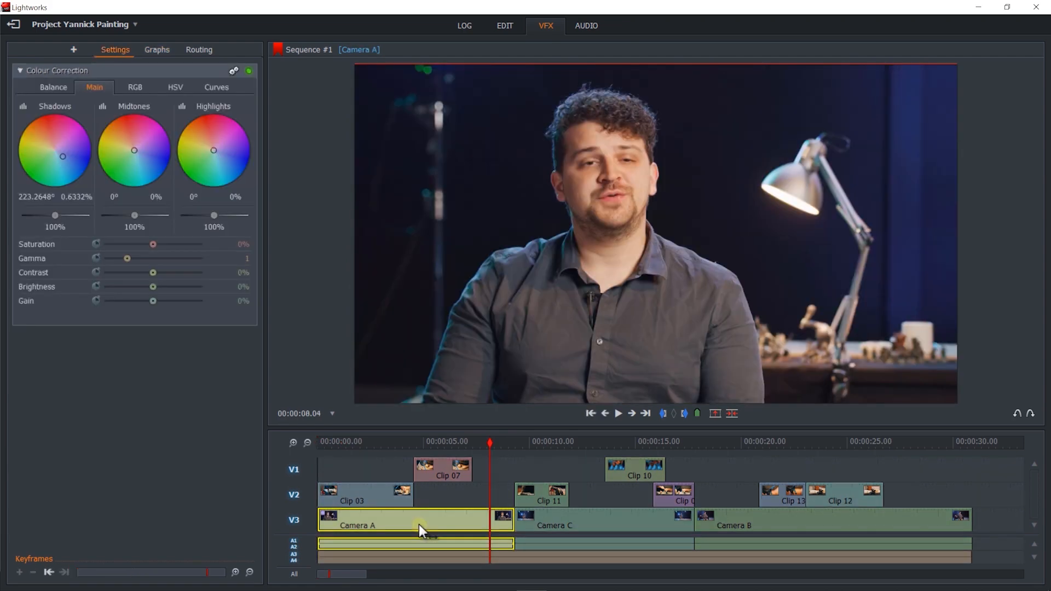
left_click_drag(62, 156, 76, 171)
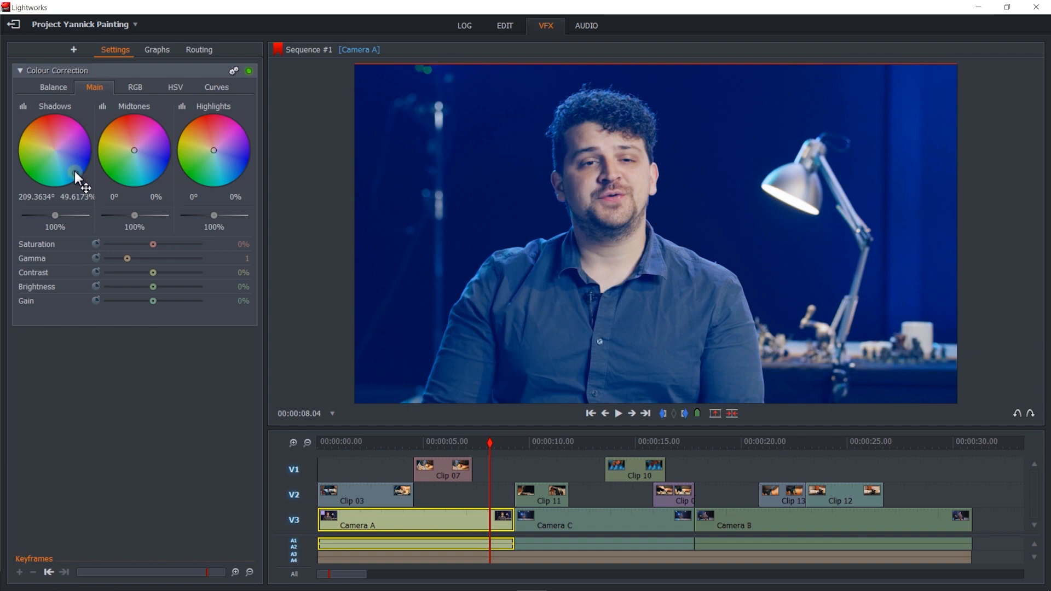
left_click_drag(75, 169, 70, 163)
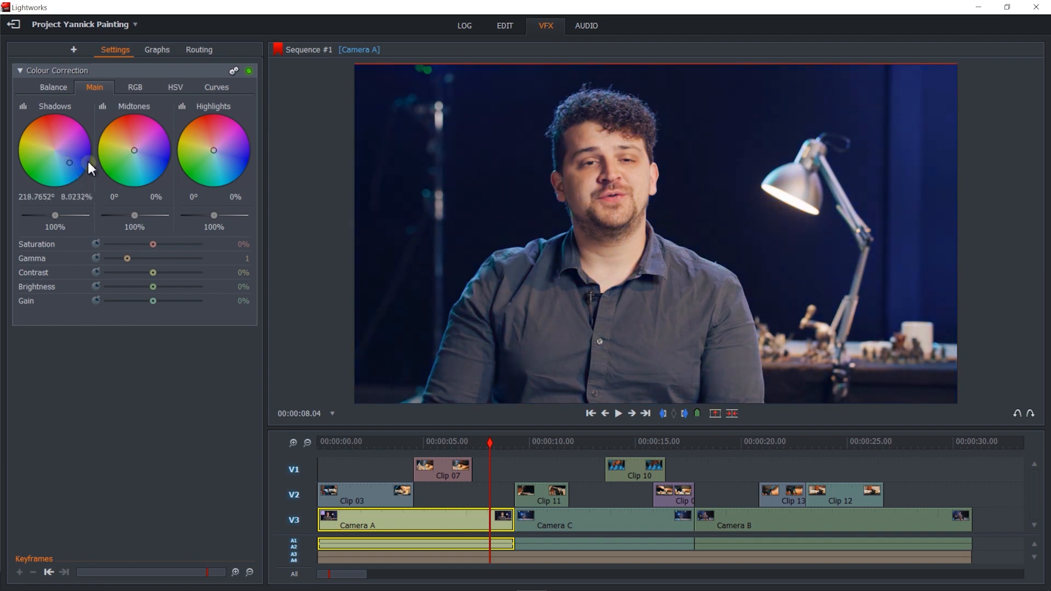
left_click_drag(134, 150, 123, 138)
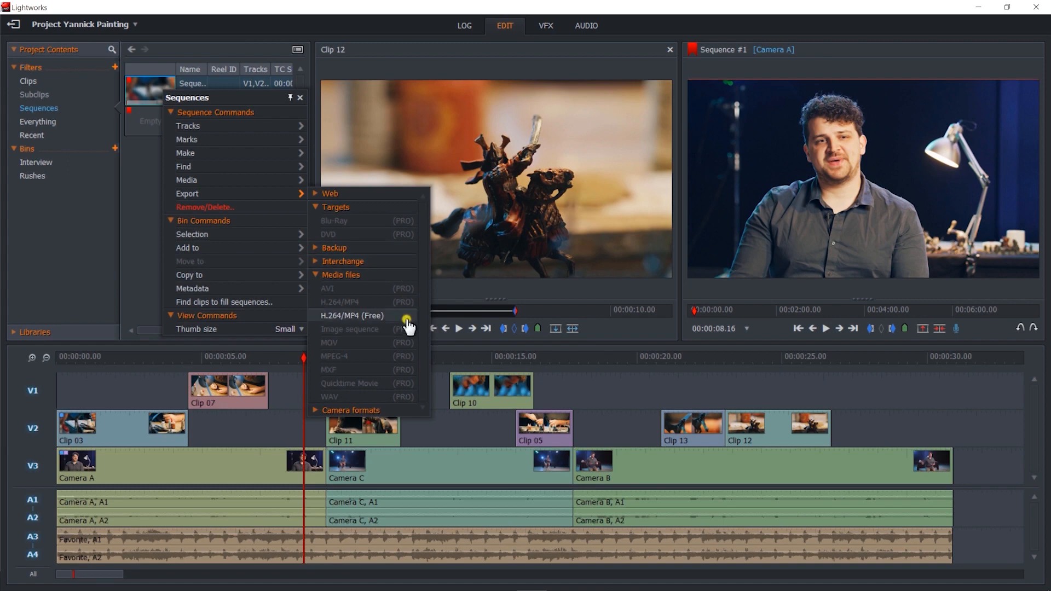
Export Sequence #1 as free H.264/MP4 at 720p size
left_click(351, 316)
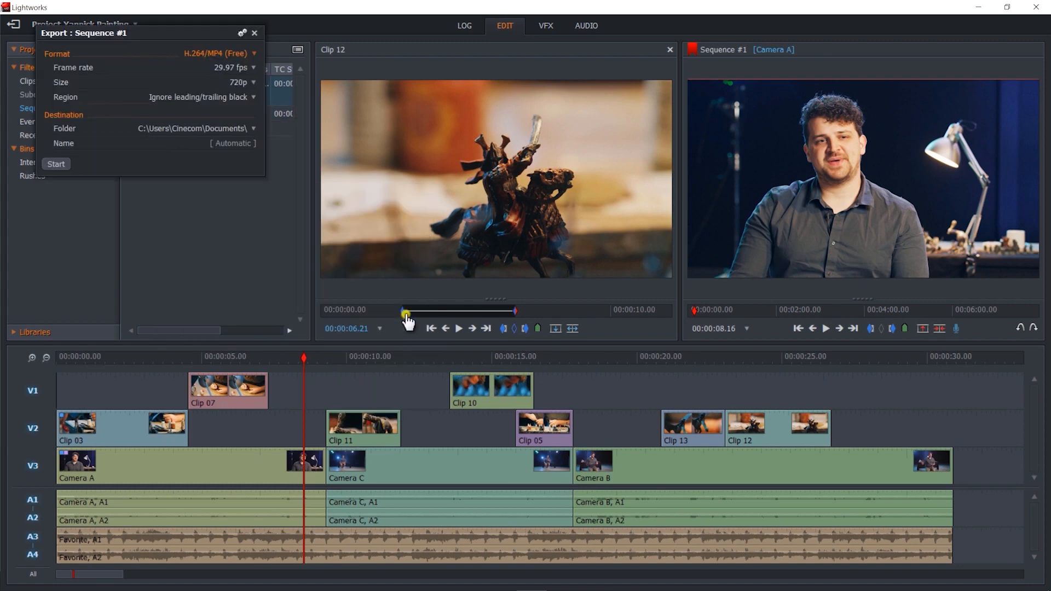
left_click(239, 81)
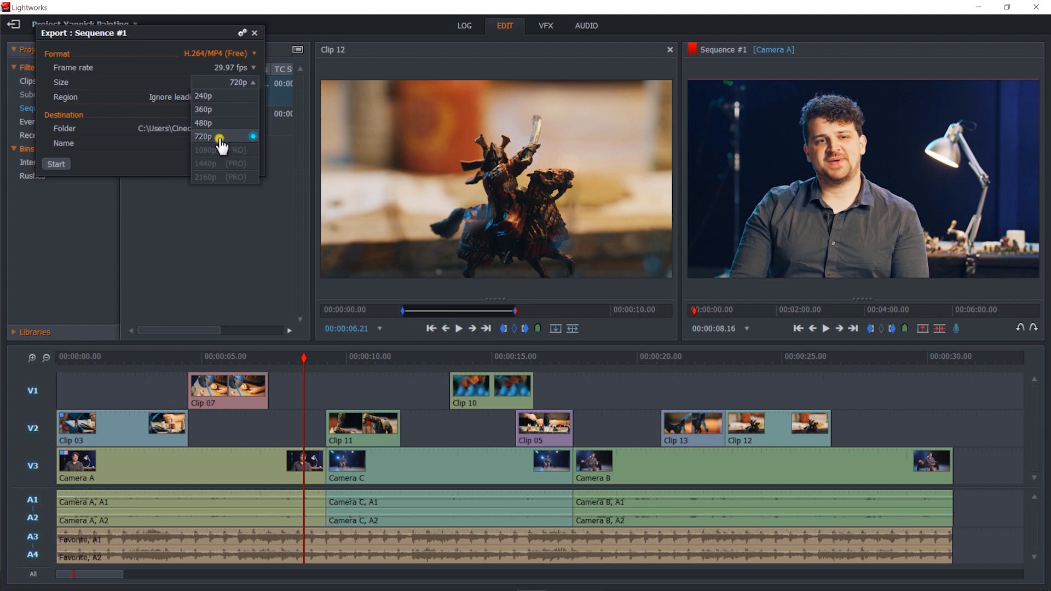
left_click(203, 136)
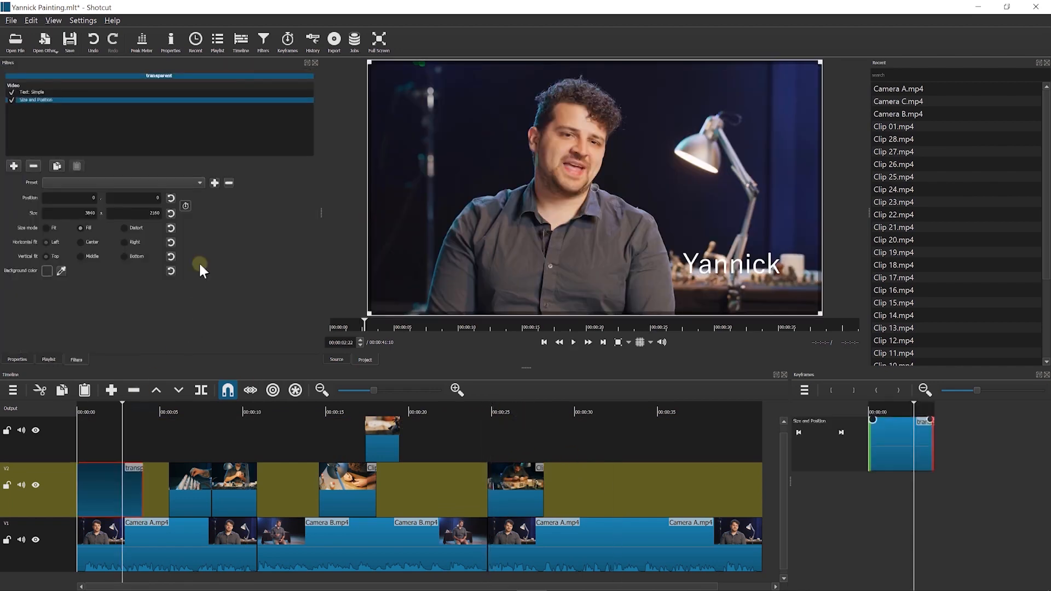
Keyframe the Yannick title's position near five seconds and adjust Camera B.mp4 midtones
left_click(186, 206)
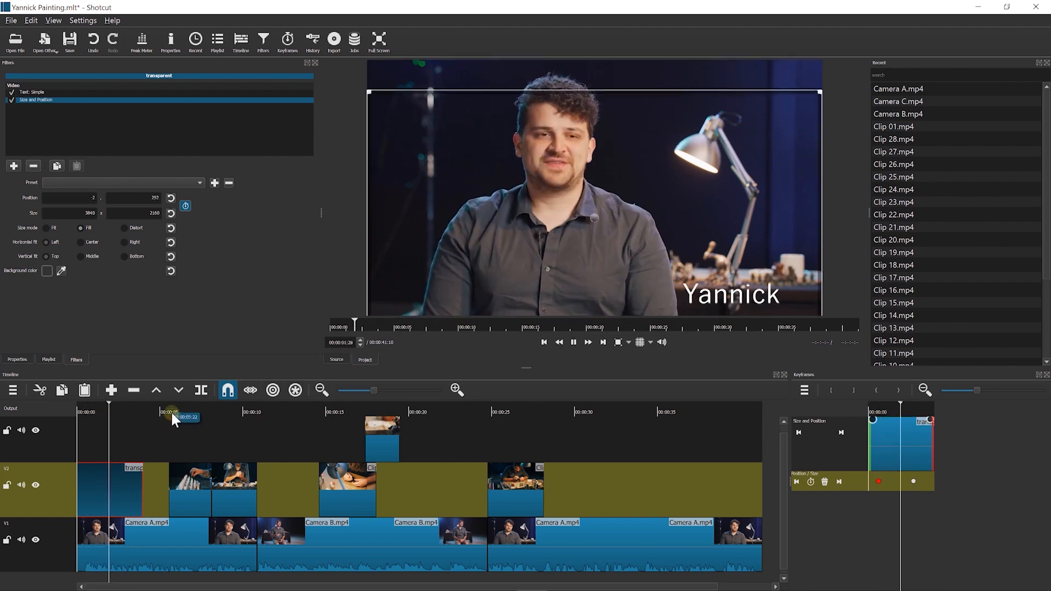
left_click(372, 530)
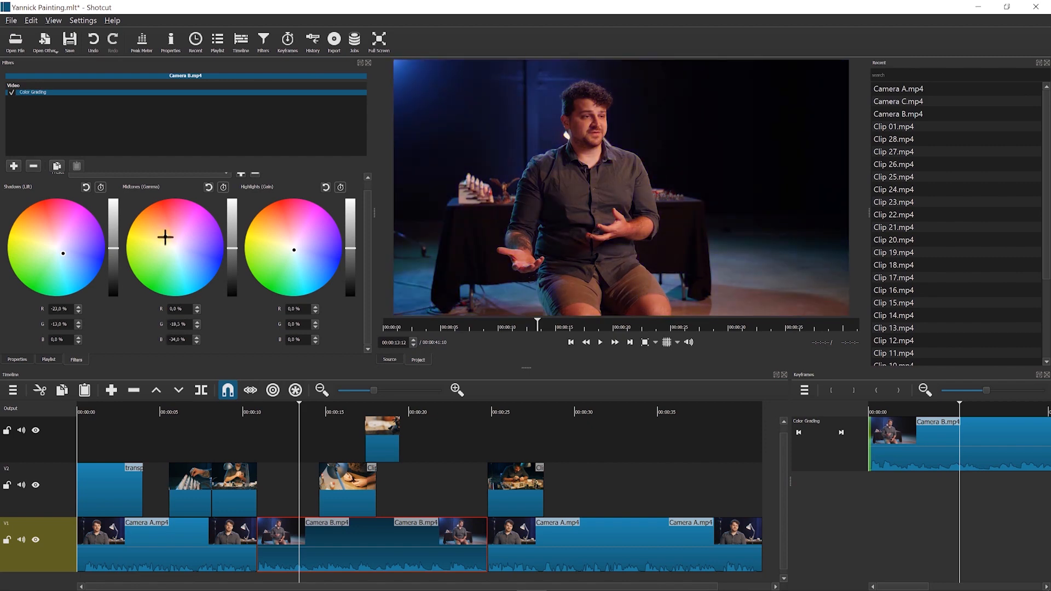
left_click_drag(165, 237, 167, 238)
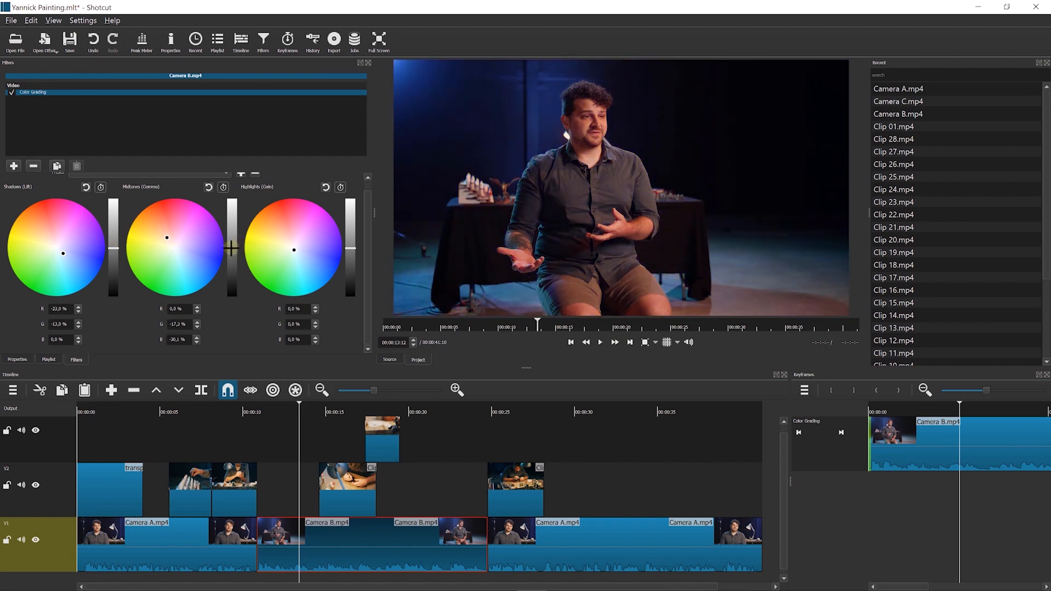
left_click(600, 342)
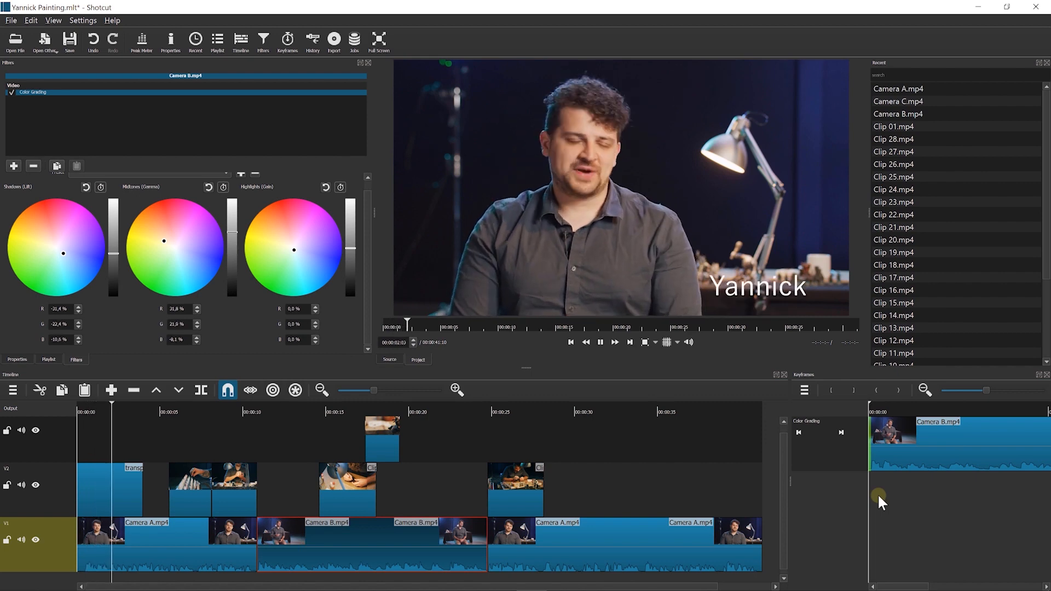